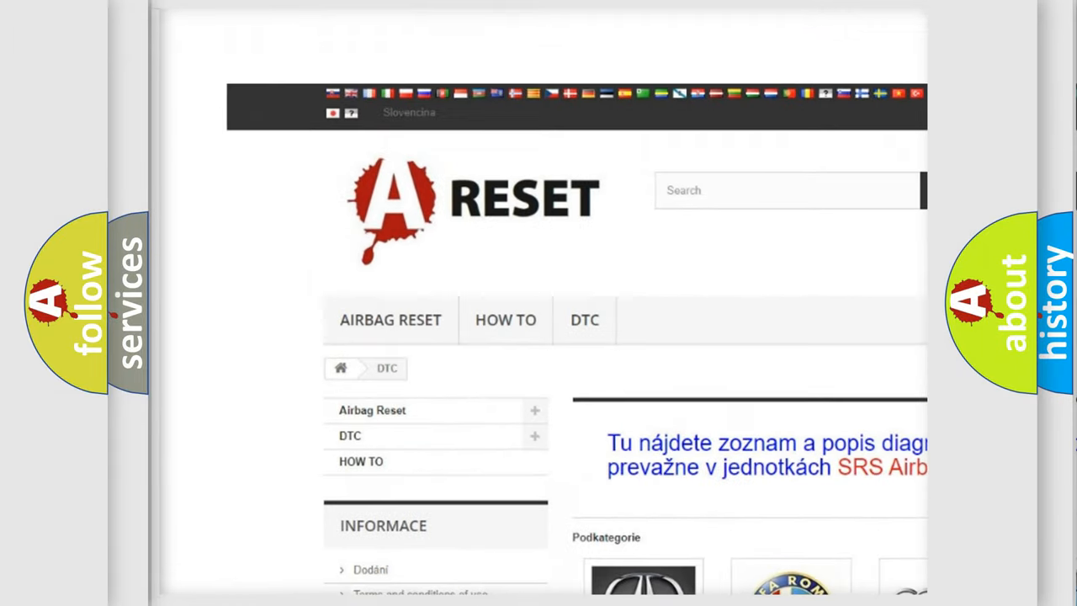
Step: Open the Jeep DTC tile from the brand grid and browse its diagnostic code list
{"action": "scroll", "scroll_direction": "up", "scroll_amount": 3}
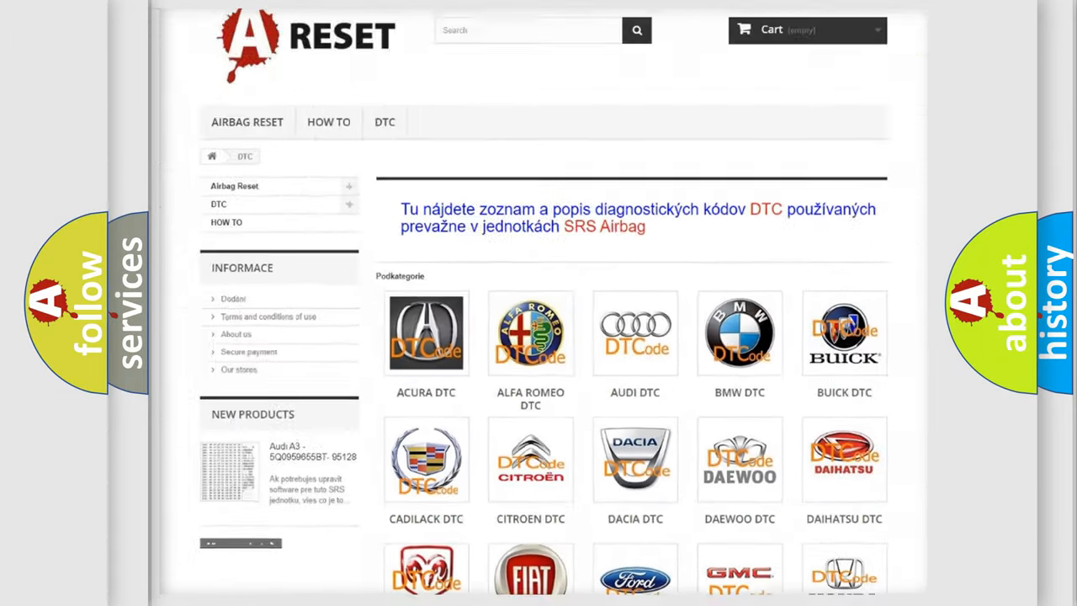
{"action": "scroll", "scroll_direction": "down", "scroll_amount": 3}
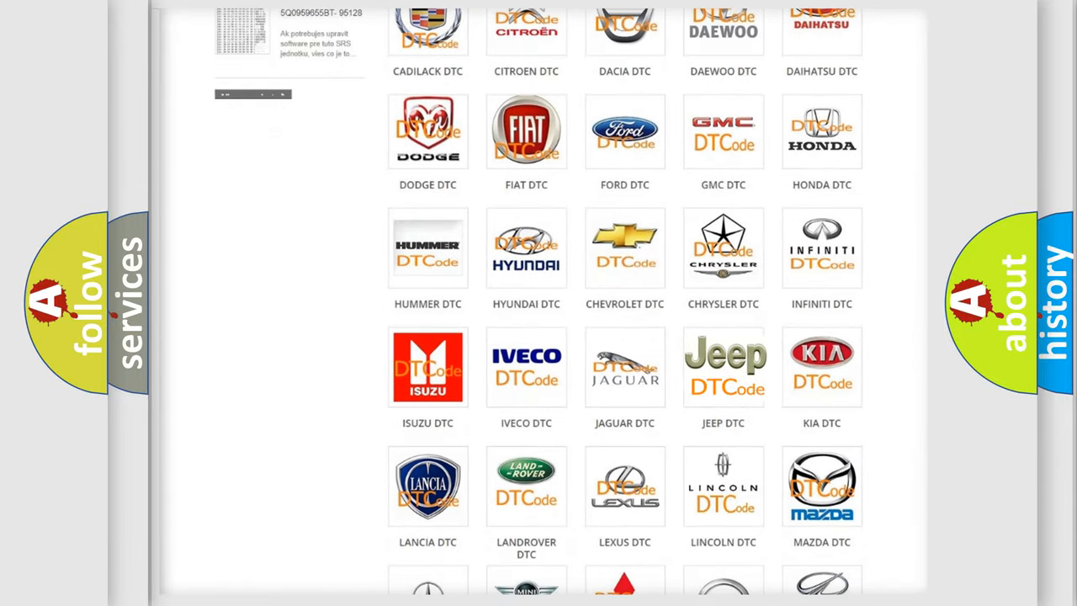
{"action": "left_click", "coordinate": [723, 367]}
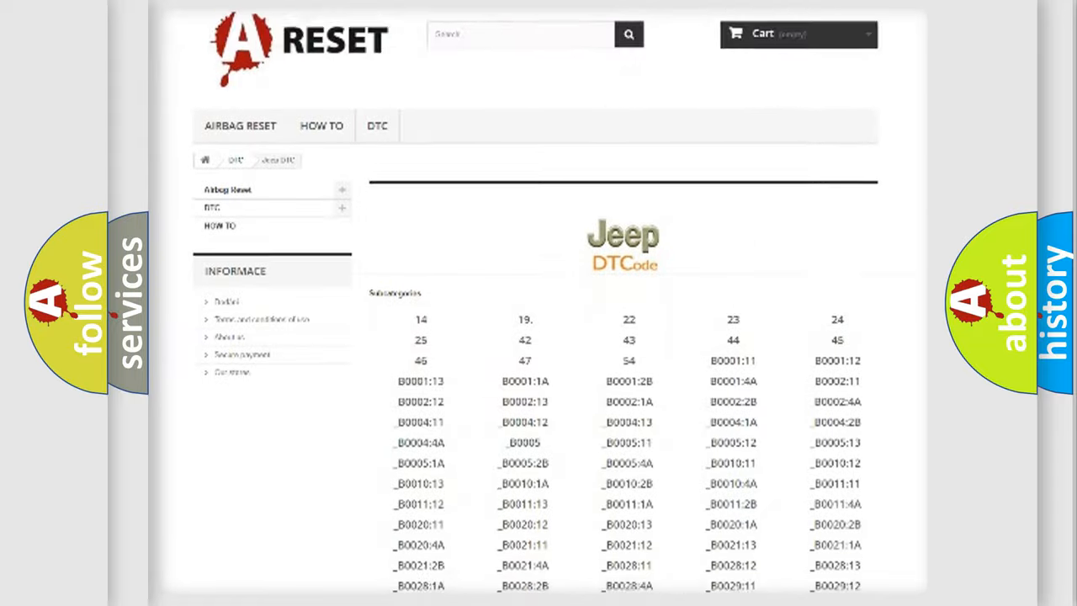
{"action": "scroll", "scroll_direction": "down", "scroll_amount": 3}
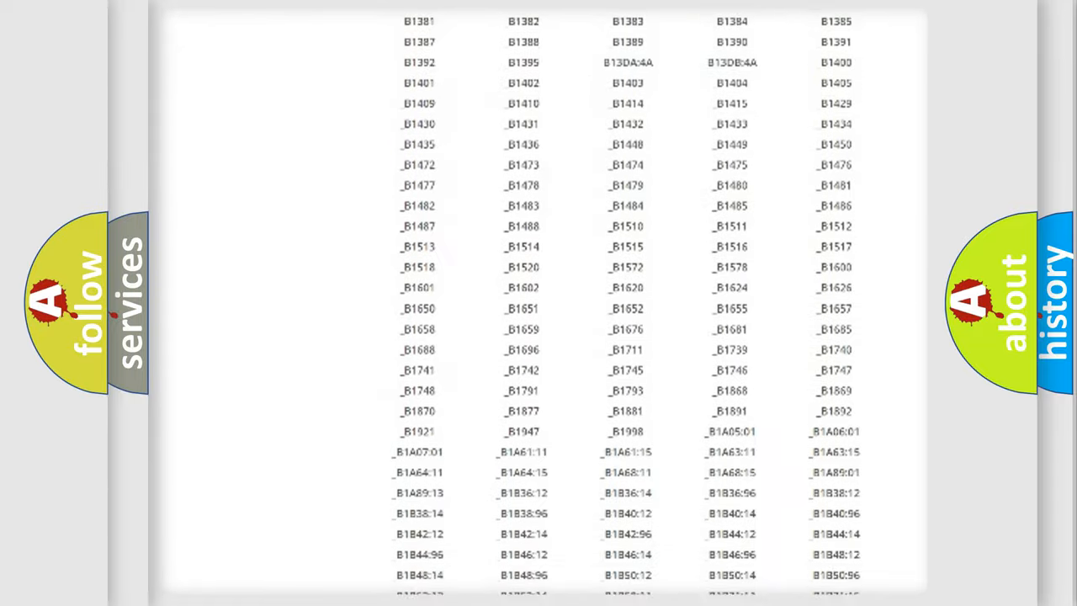
{"action": "scroll", "scroll_direction": "up", "scroll_amount": 3}
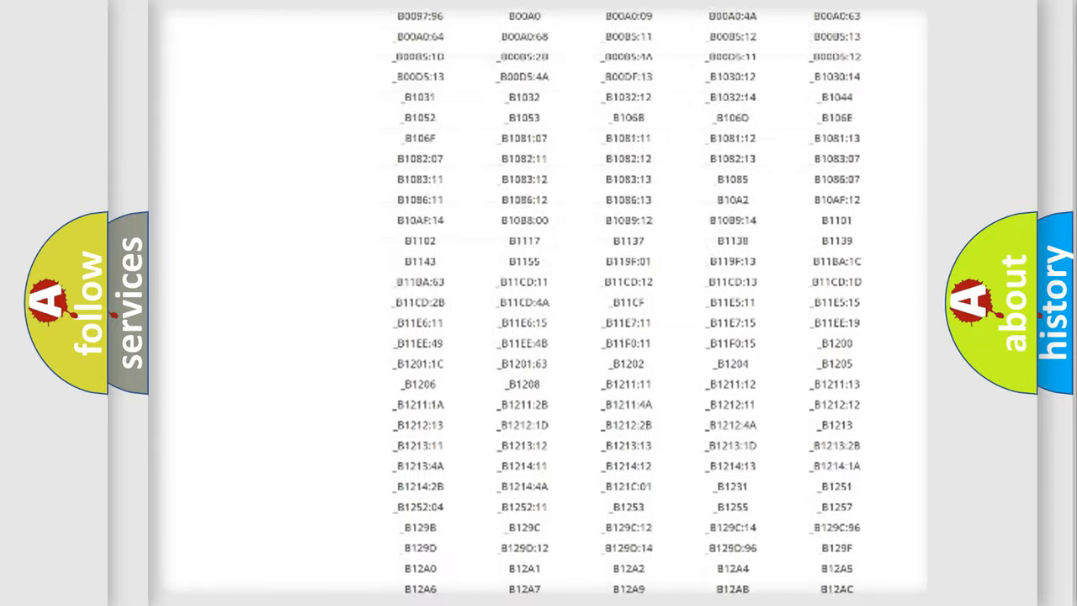
{"action": "scroll", "scroll_direction": "up", "scroll_amount": 3}
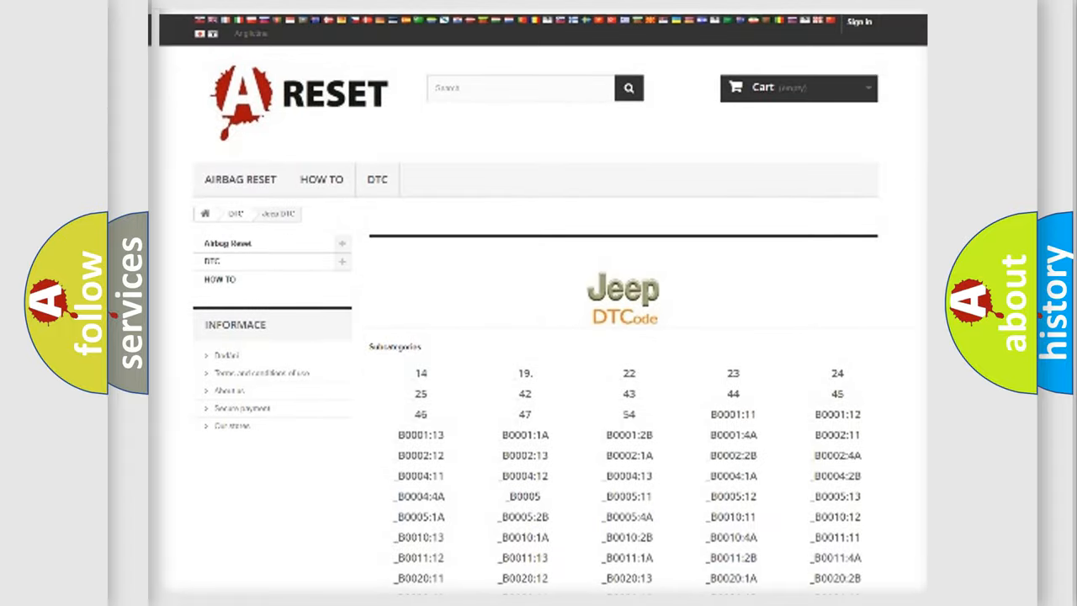